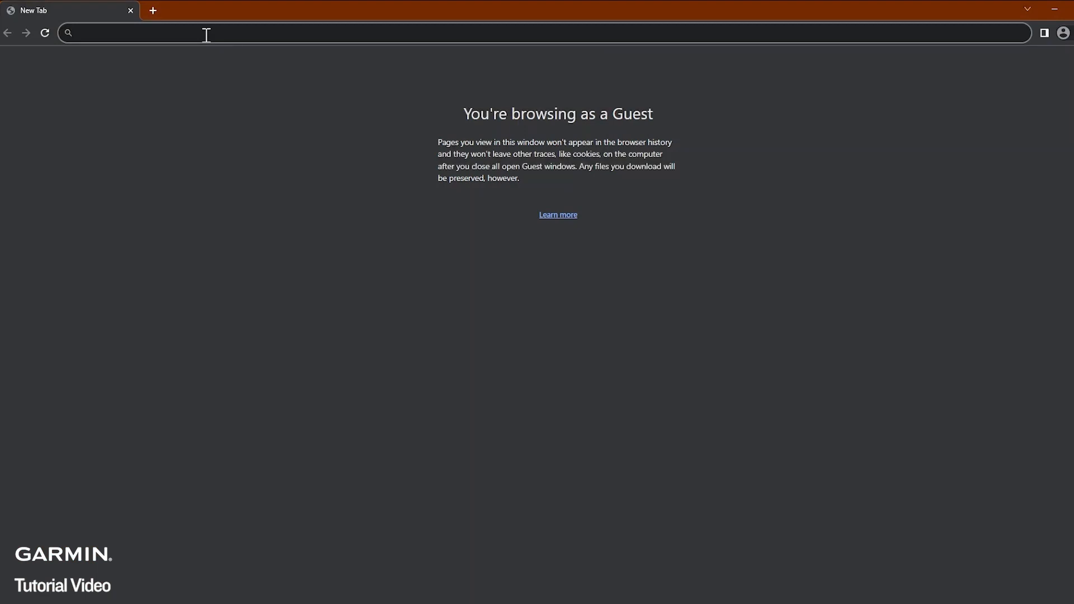
click(206, 32)
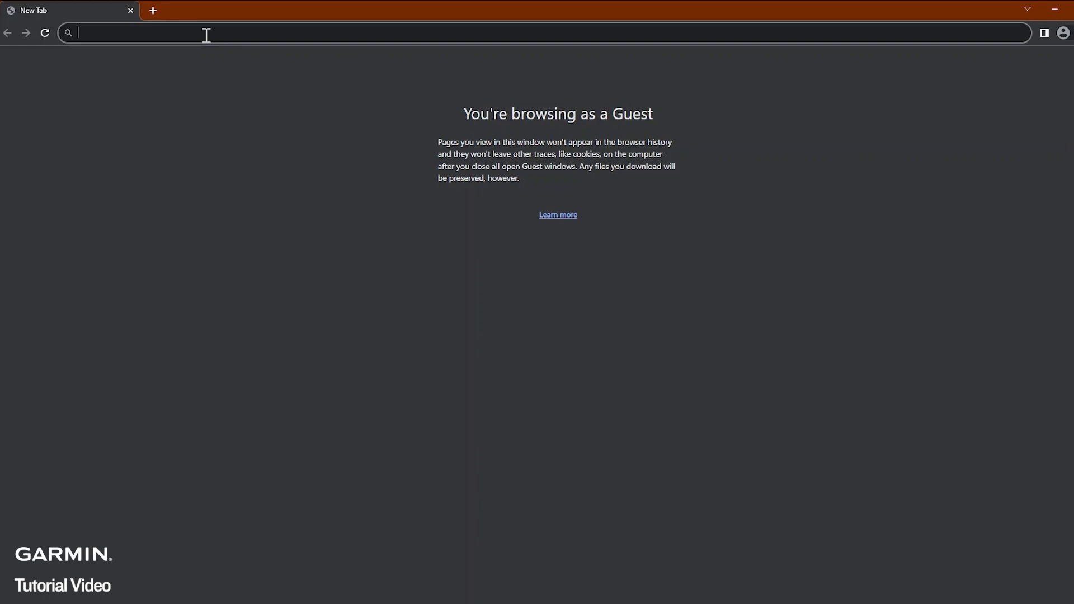
text(www.overwolf)
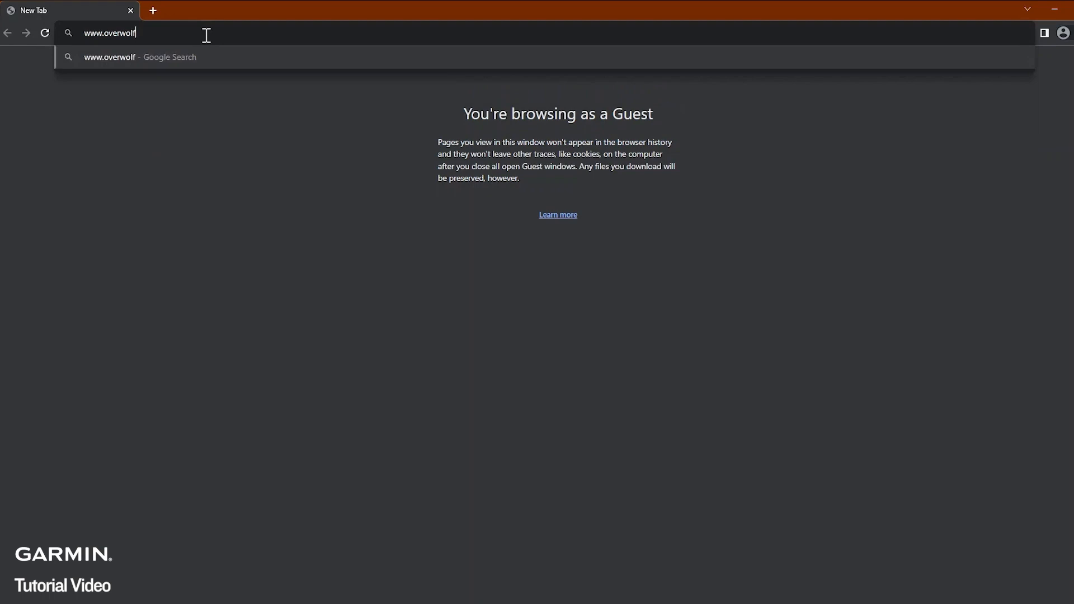
key(Return)
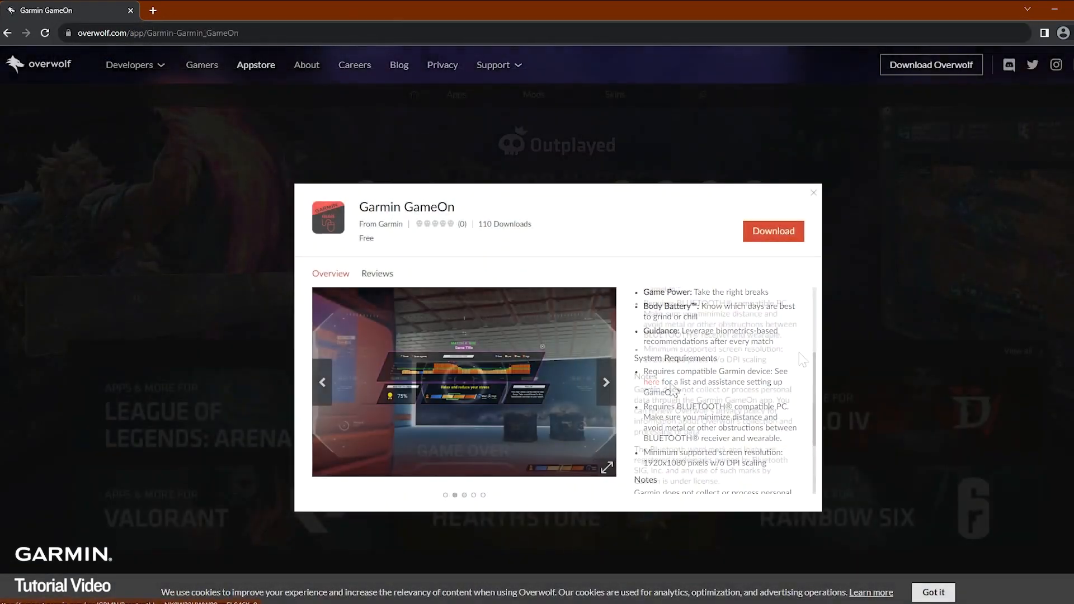
click(773, 230)
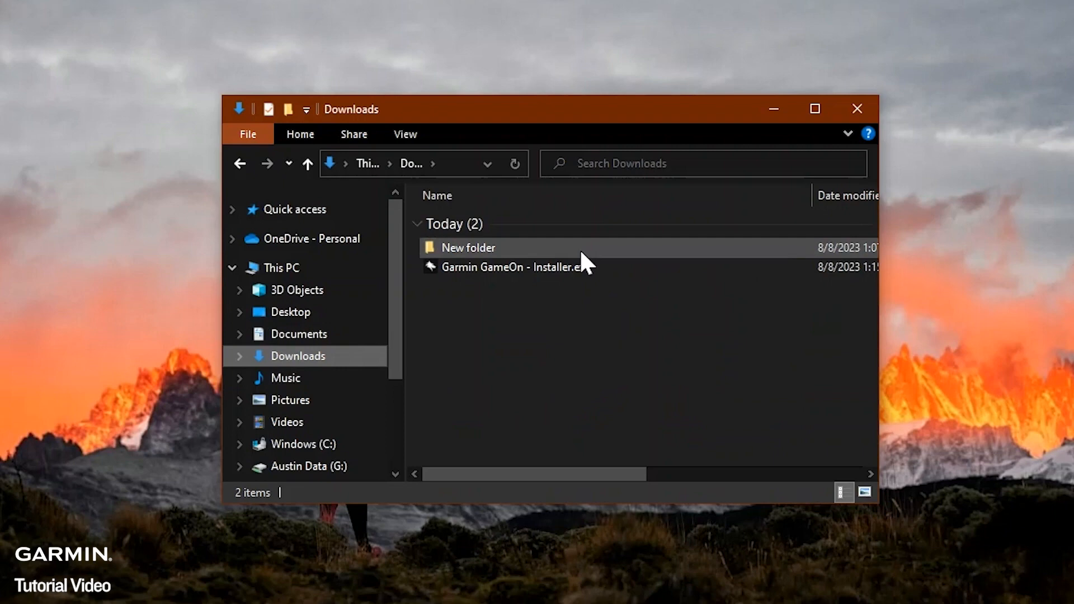
mouse_move(582, 269)
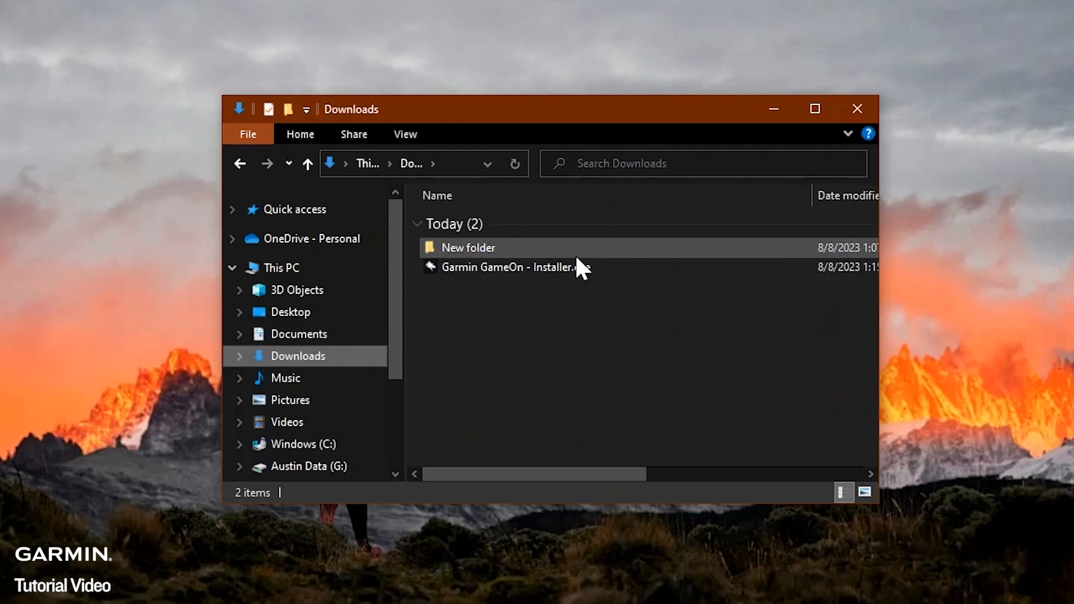
- Select Garmin GameOn - Installer.exe in the Downloads folder
click(513, 267)
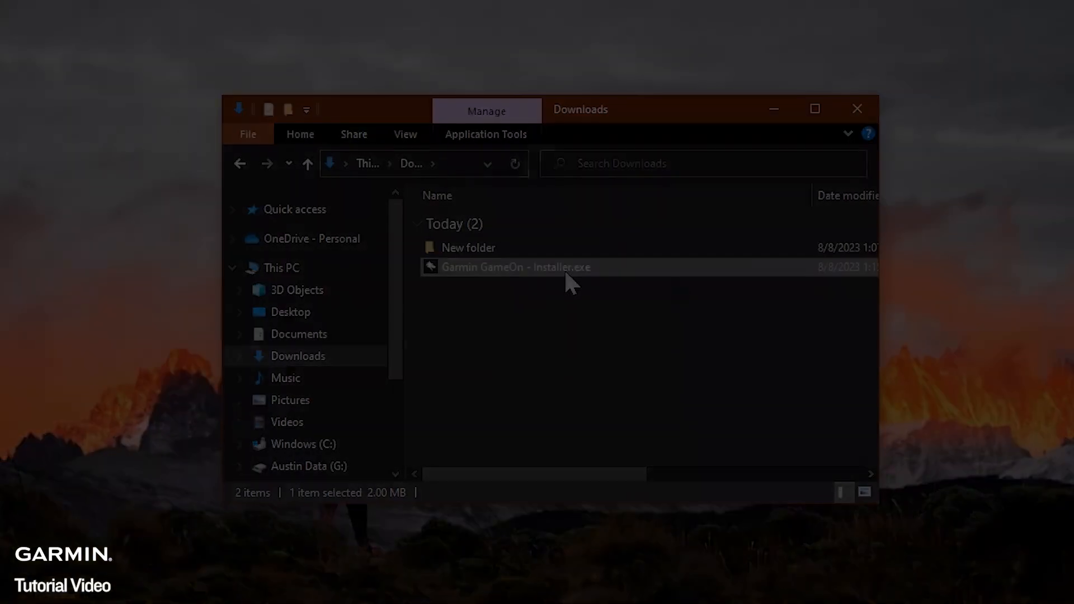
- Run the installer in English, accept Overwolf's terms and install Garmin GameOn with Overwolf
double_click(515, 266)
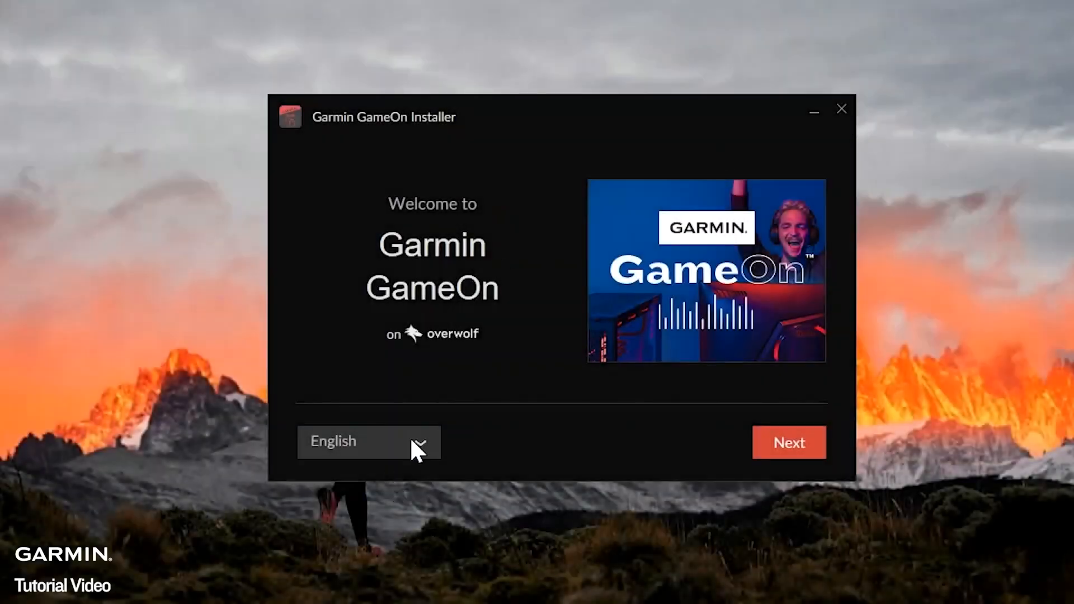
click(368, 441)
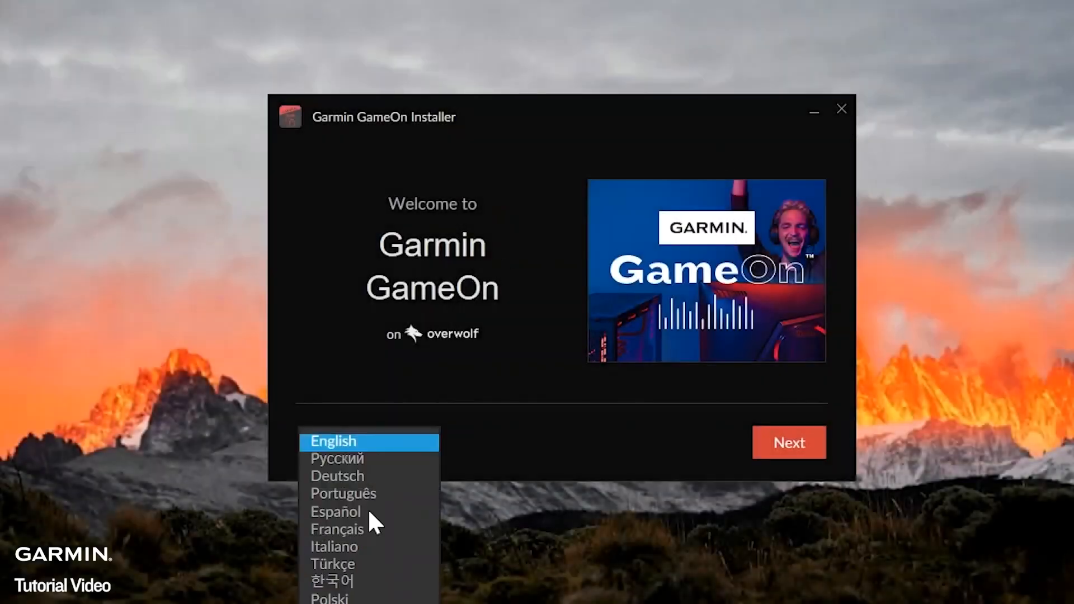
click(368, 441)
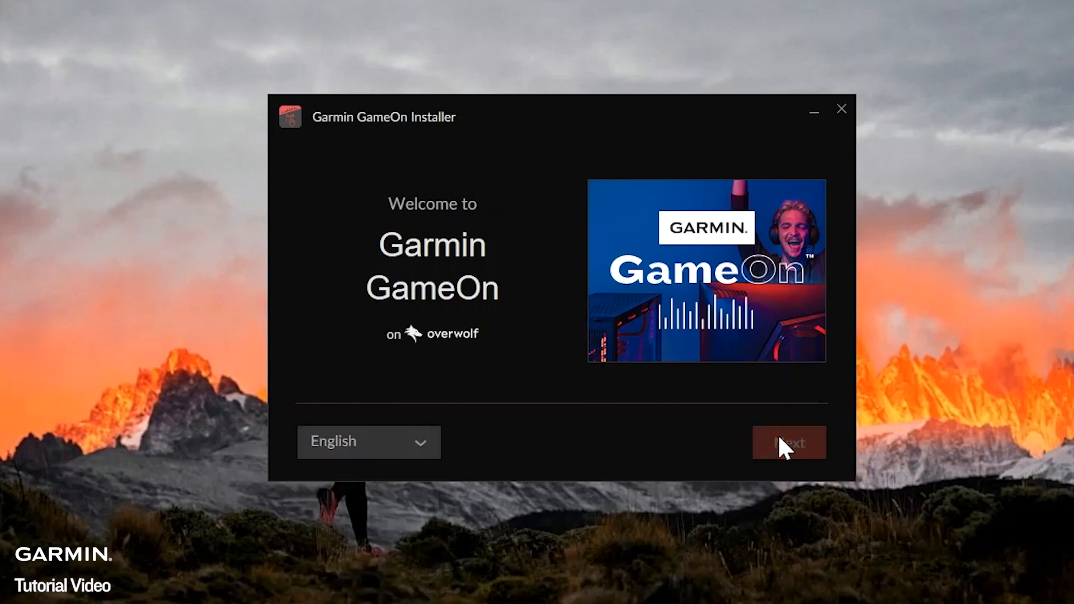
click(788, 443)
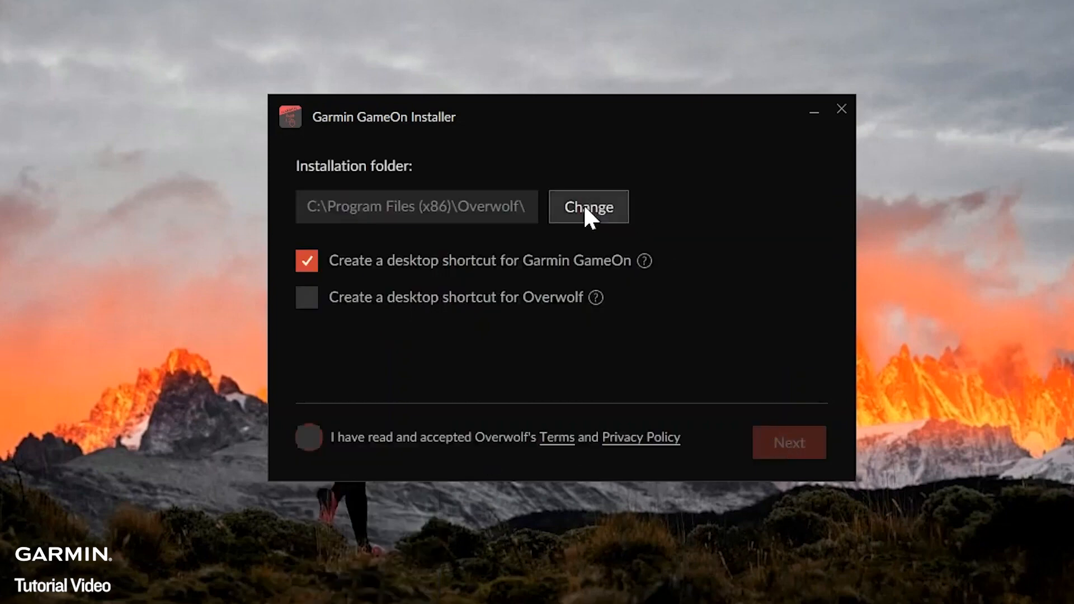
mouse_move(306, 297)
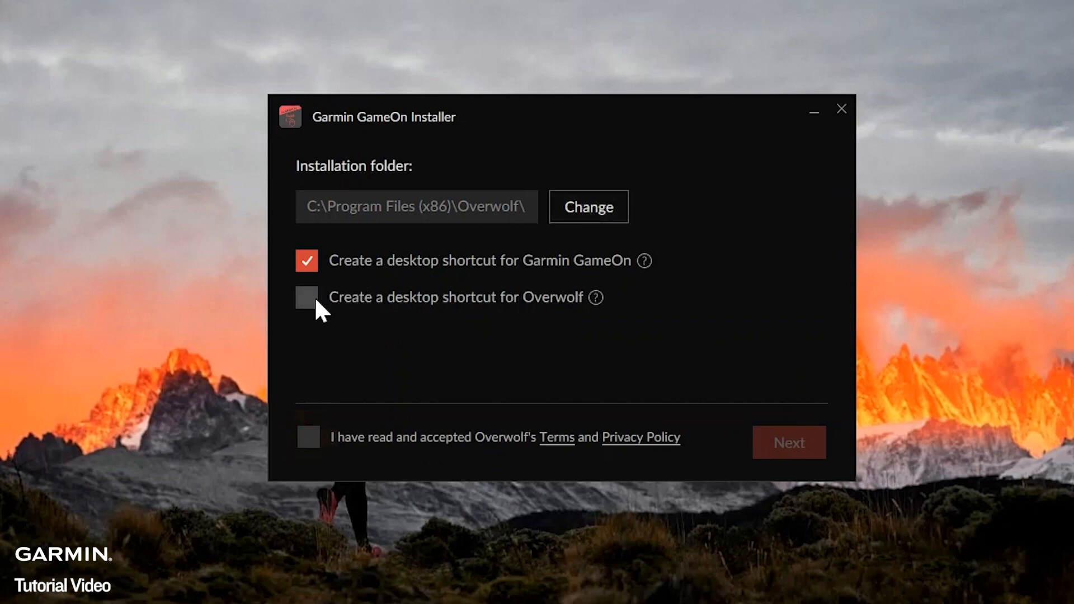
click(306, 298)
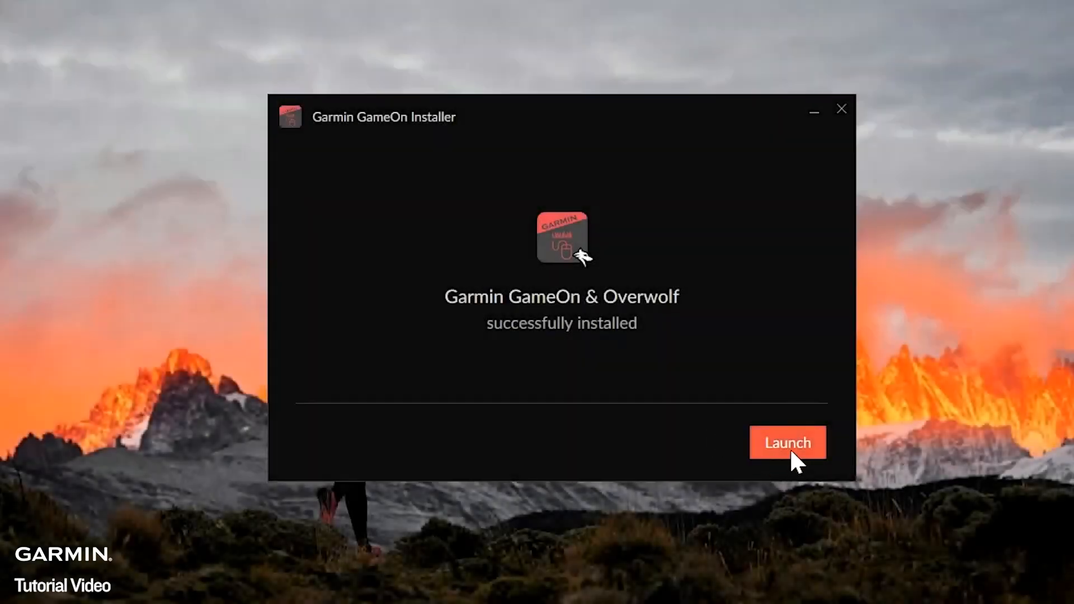
- Launch Garmin GameOn, accept the license agreement and advance through all tutorial slides
click(786, 442)
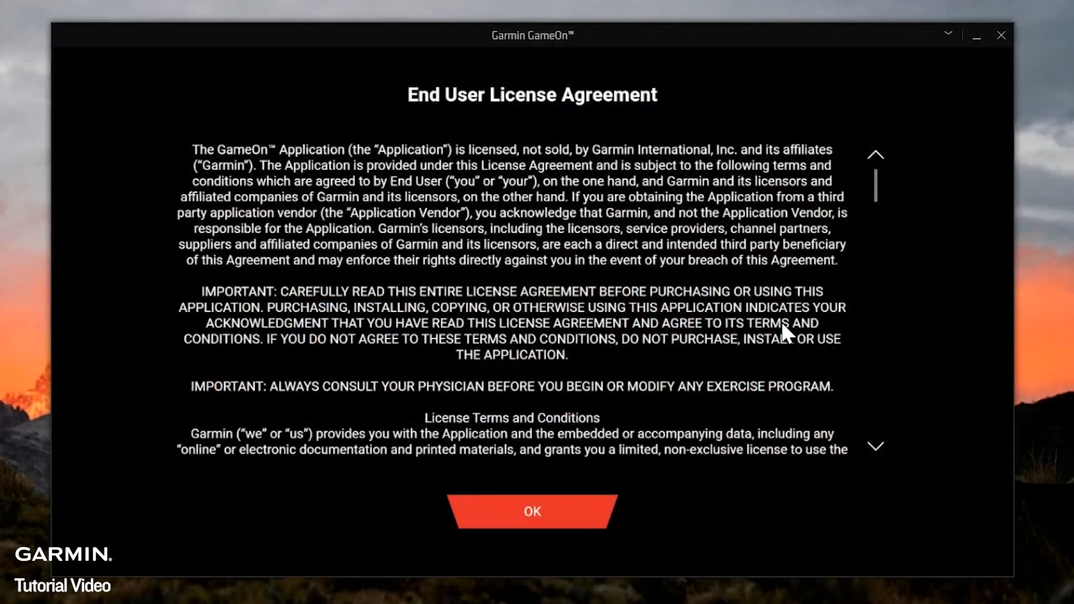
scroll(down, 3)
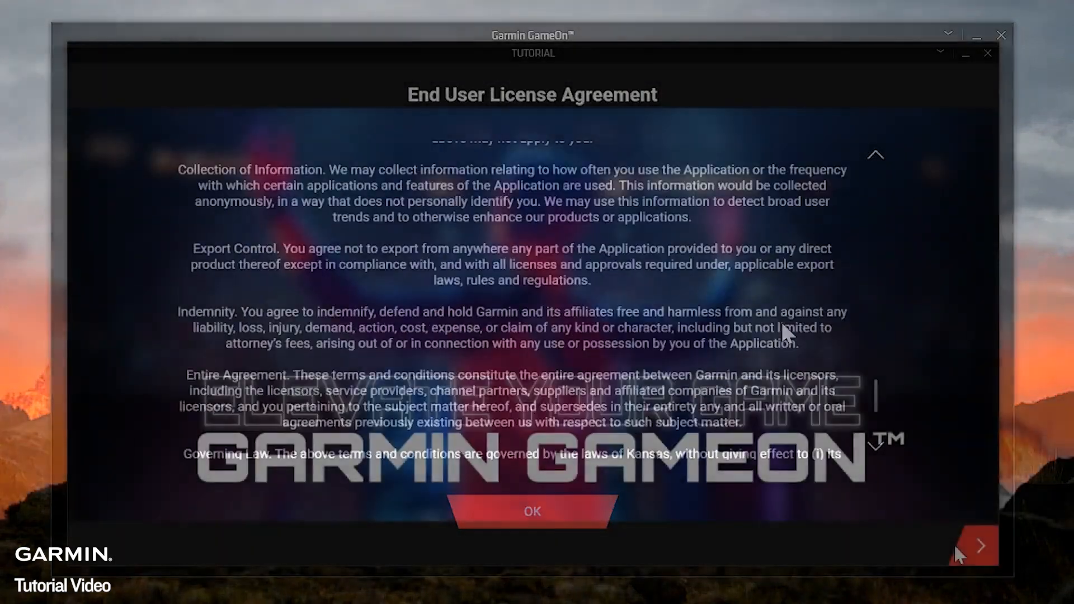
click(531, 511)
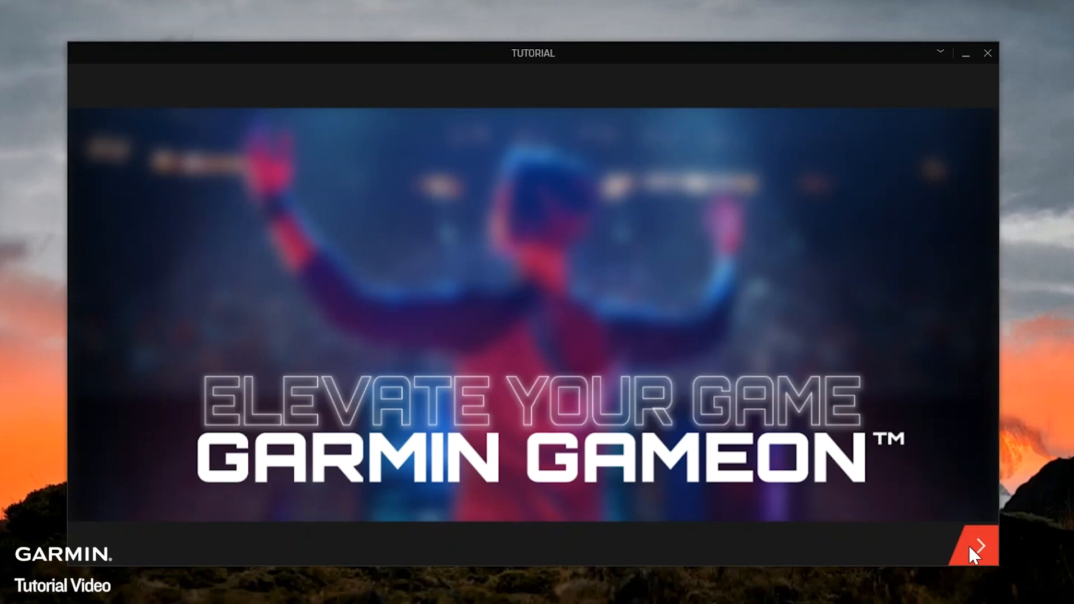
click(978, 548)
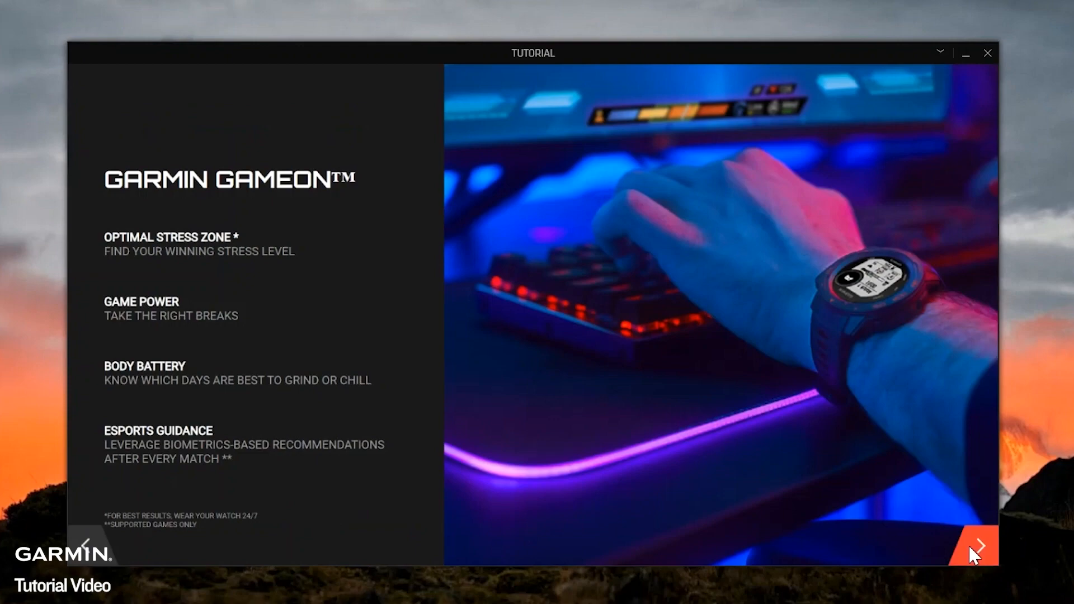
click(975, 546)
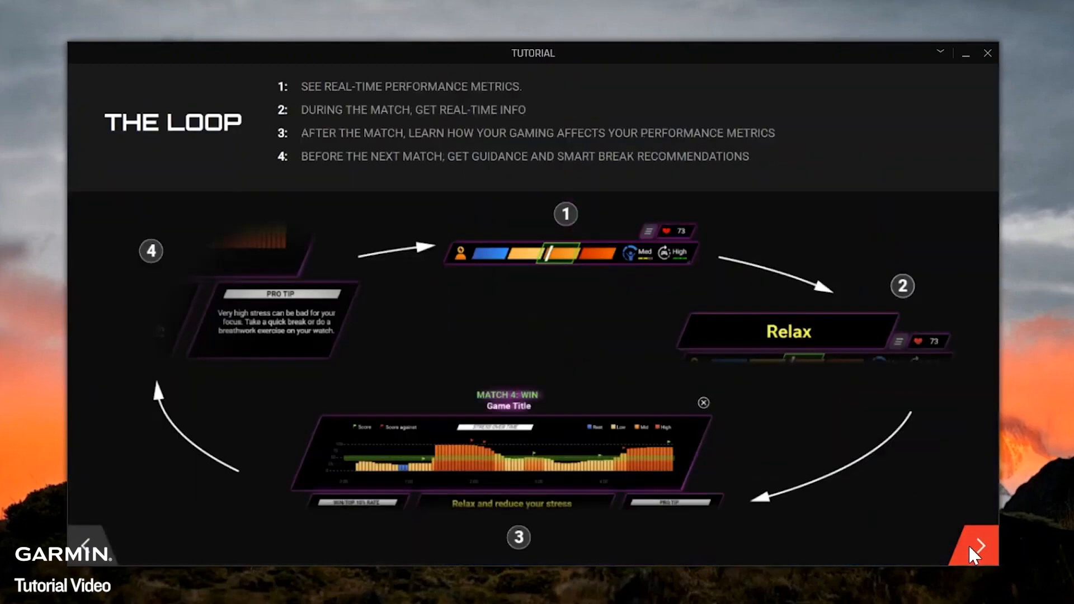
click(978, 545)
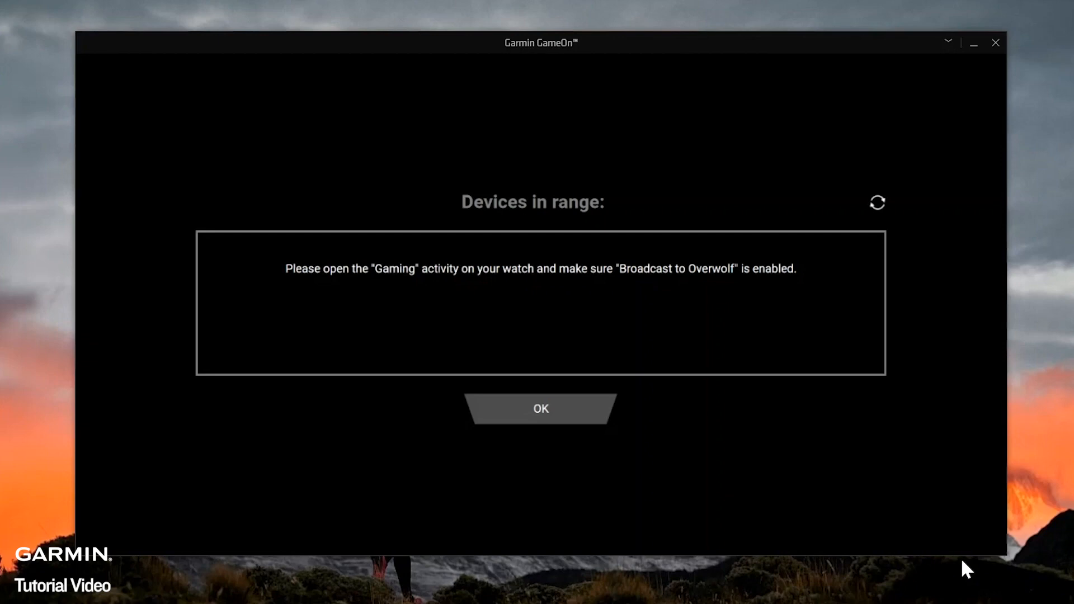
- Refresh the devices-in-range list so the Instinct 2X Tac watch appears
click(877, 203)
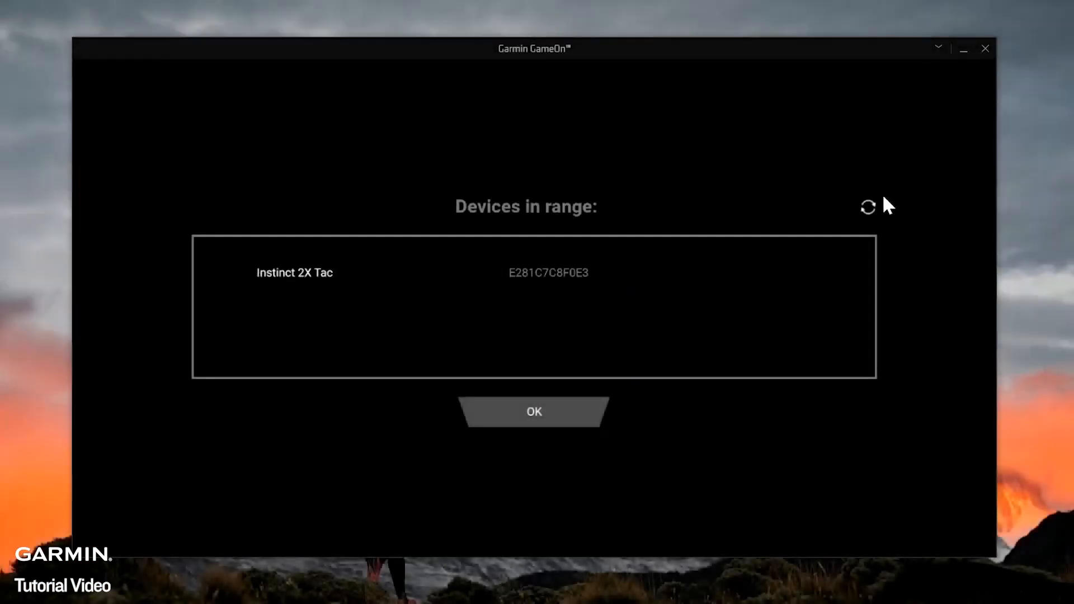
mouse_move(823, 226)
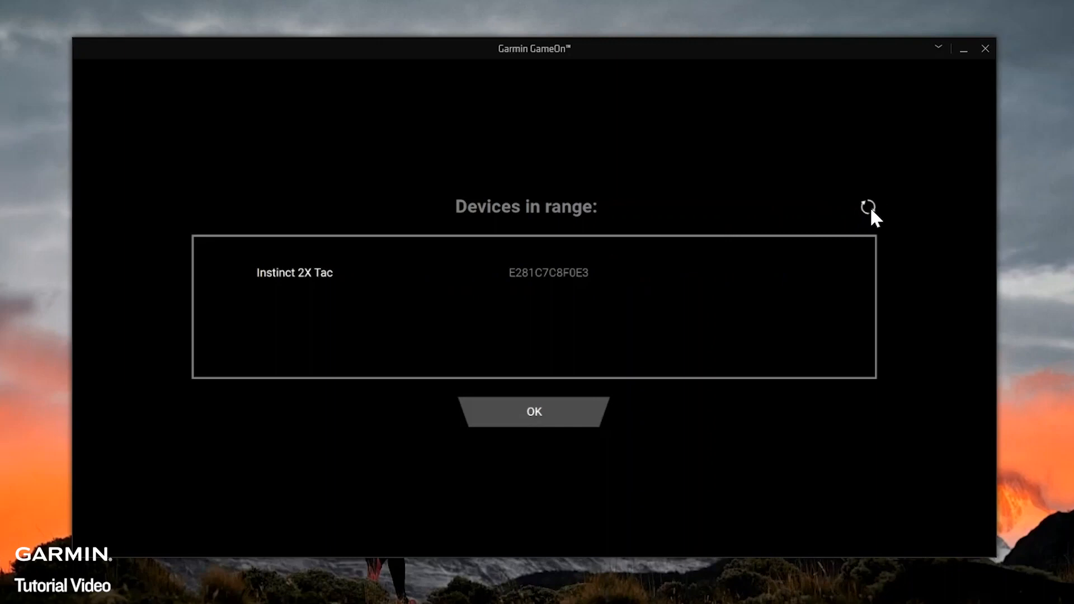
mouse_move(565, 356)
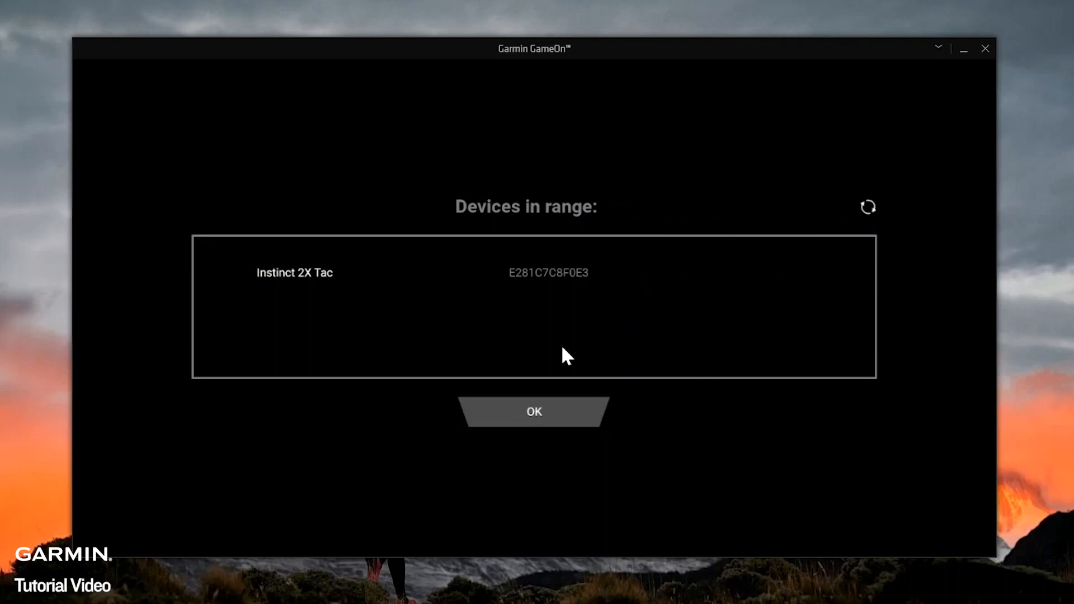
- Select the Instinct 2X Tac from the device list and confirm it for pairing
click(294, 273)
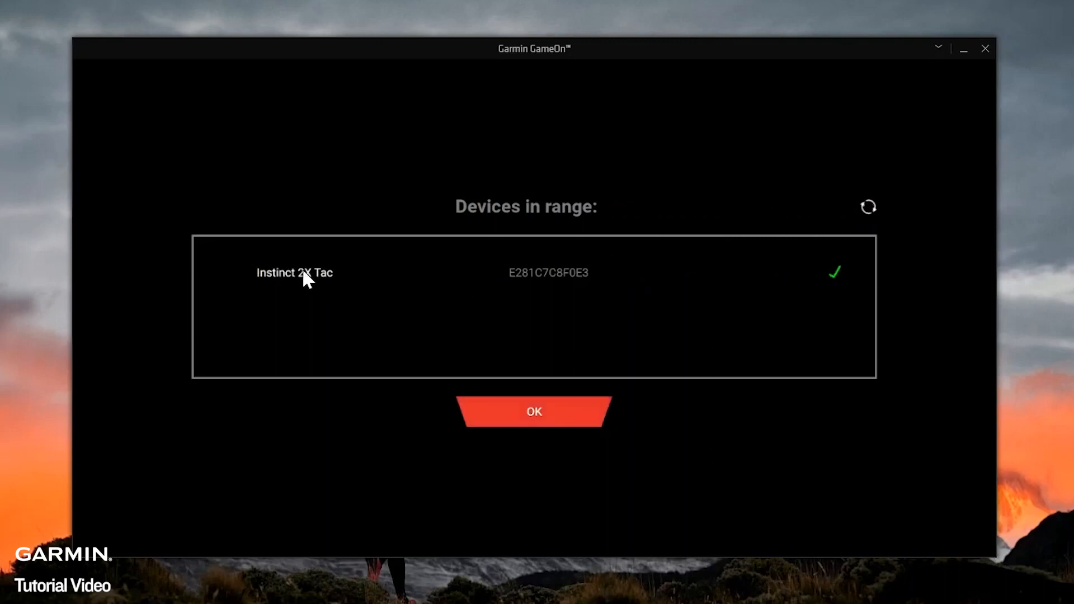
mouse_move(533, 414)
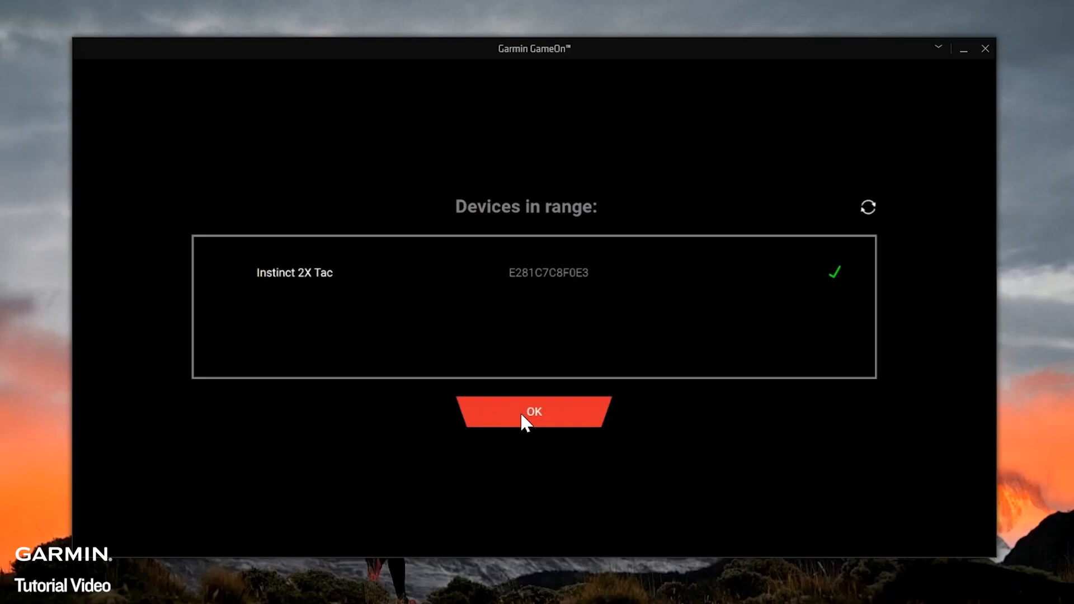
click(534, 412)
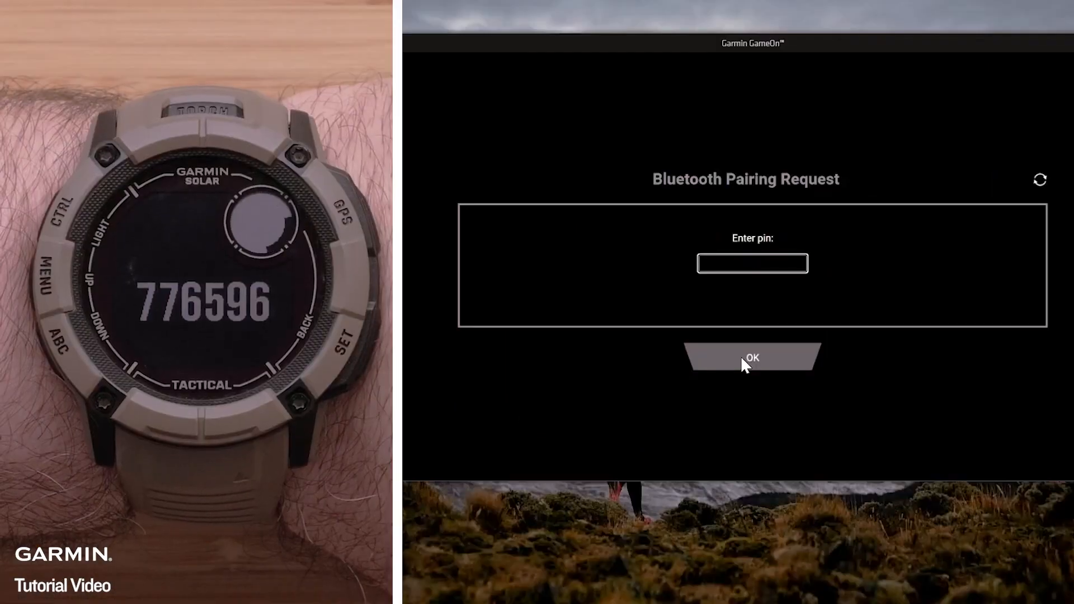
text(77)
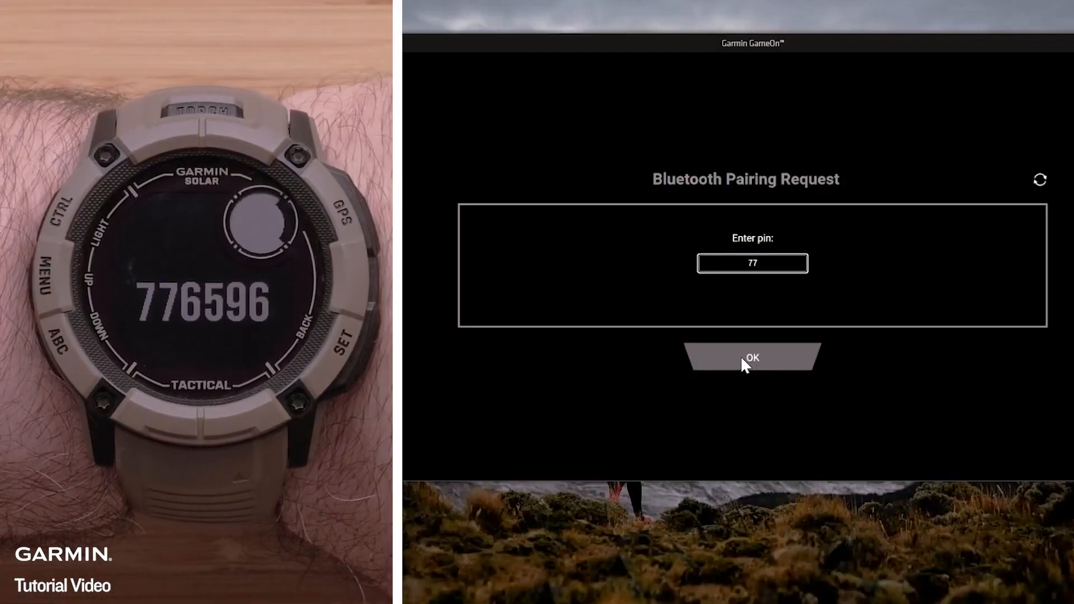
text(65)
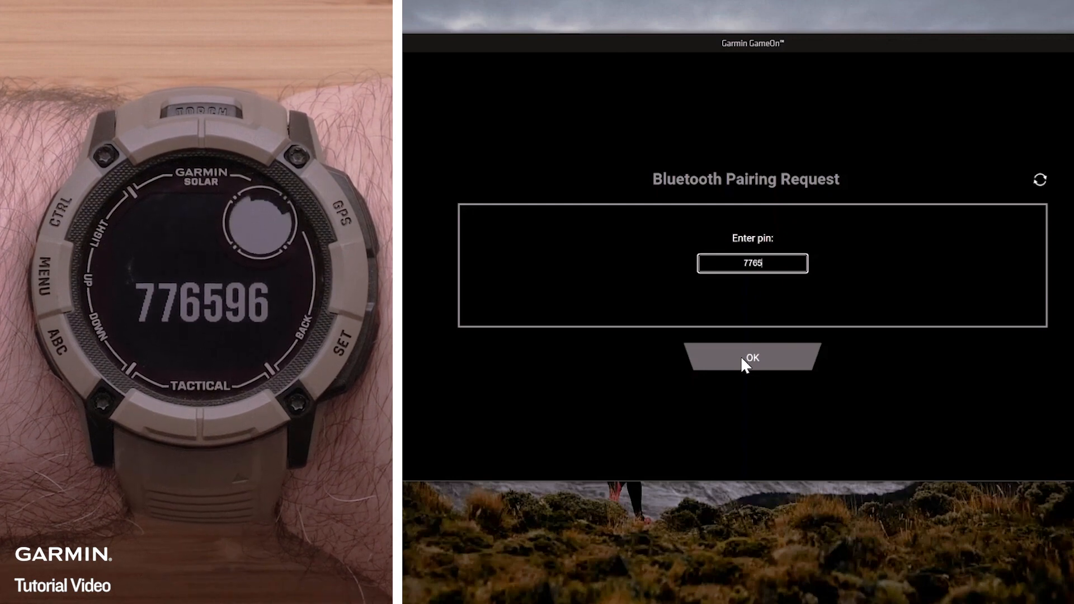
text(96)
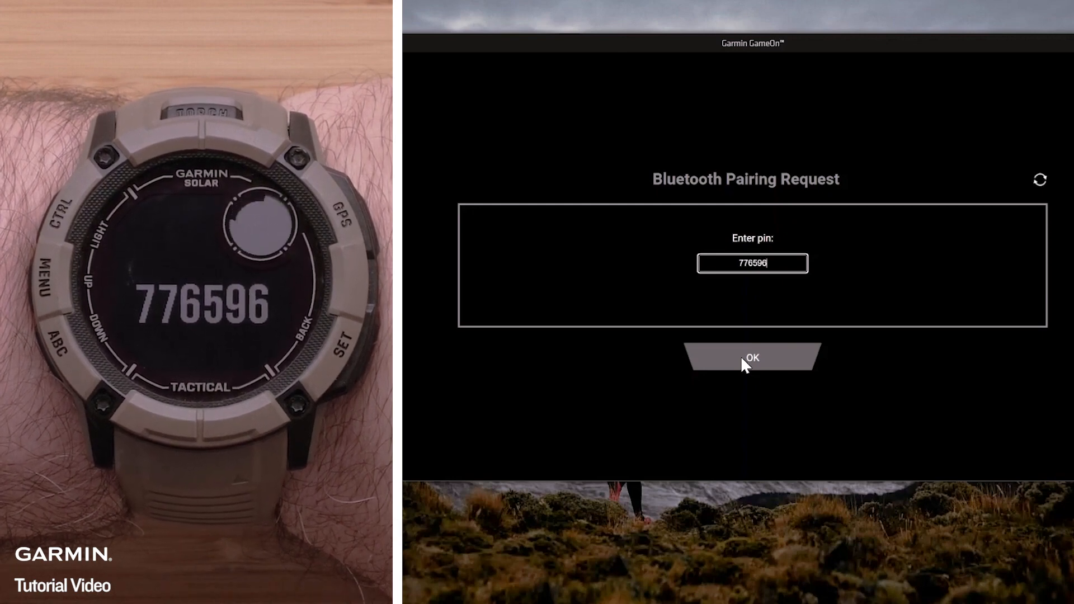
click(752, 357)
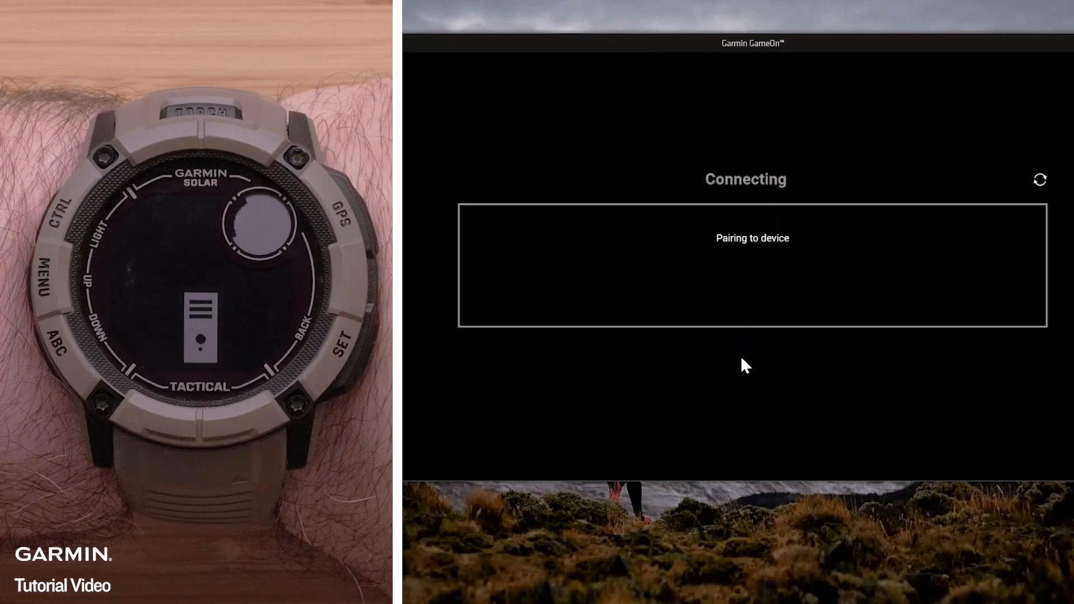